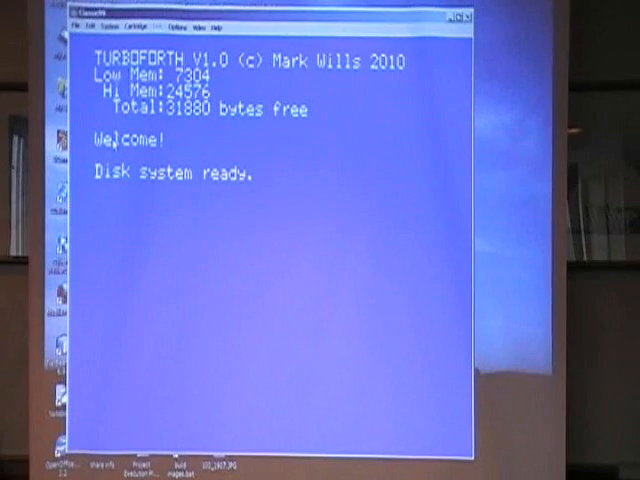
Load and run block 10 with 10 LOAD at the ok:0 prompt
text(10 LOAD)
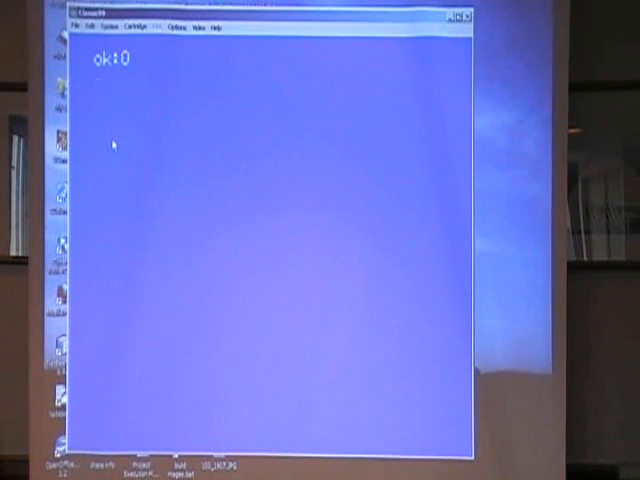
List block 10 to show the sprite demo's variables, string buffer and size constants
text(10 LIST)
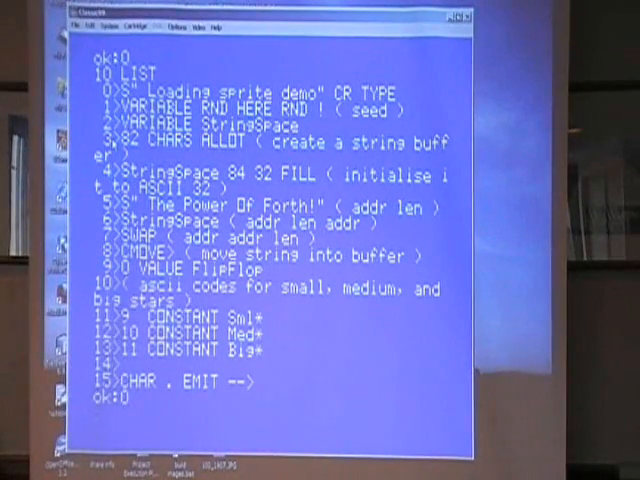
Enter the full-screen block editor on block 10 and page back to empty block 9
key(Return)
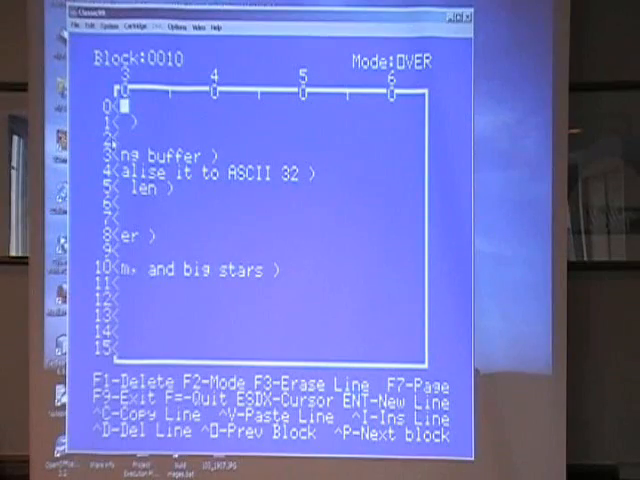
text(E)
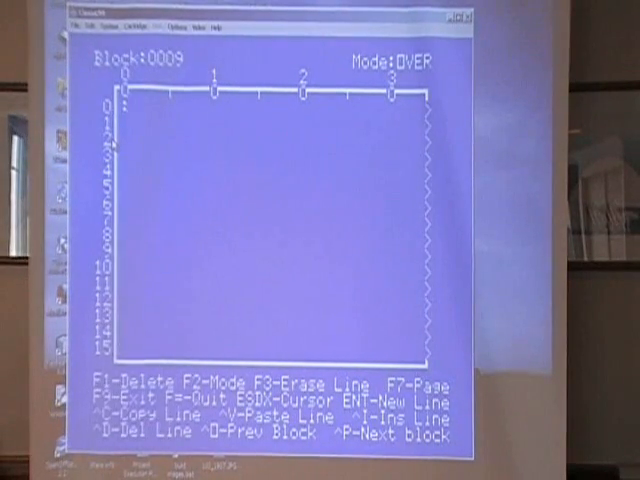
Write : TEST 100 0 DO I . LOOP ; on line 0 of block 9
text(TEST 100 0 DO I .)
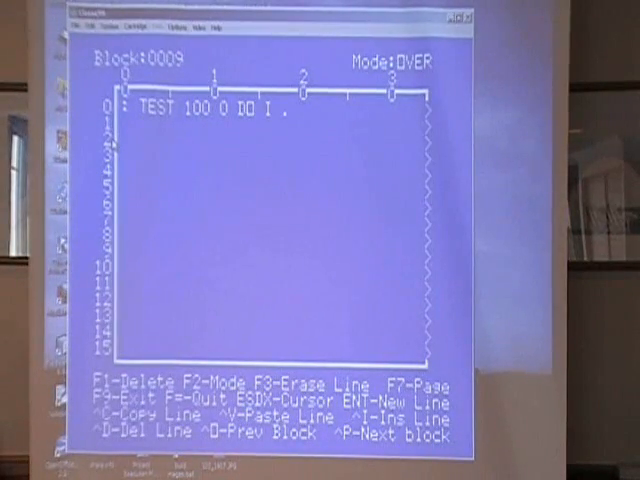
text(LOOP)
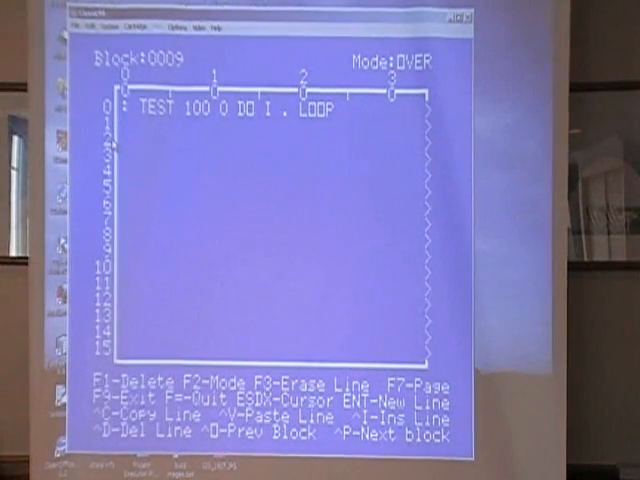
text(:)
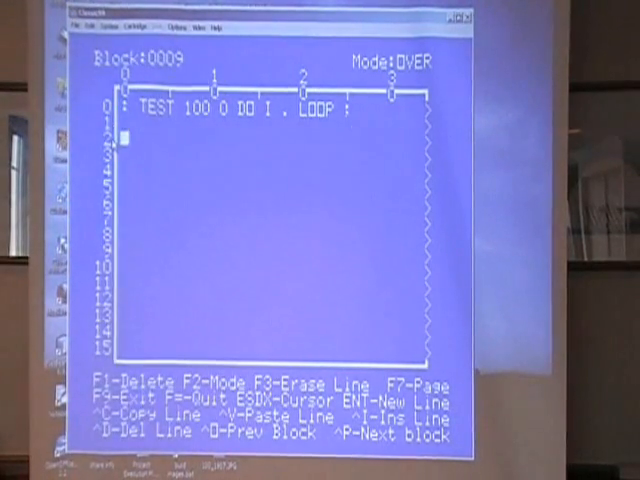
Add : FRED BLAH ; to block 9, FLUSH to disk and 9 LOAD to get the BLAH not found error
text(FRED B)
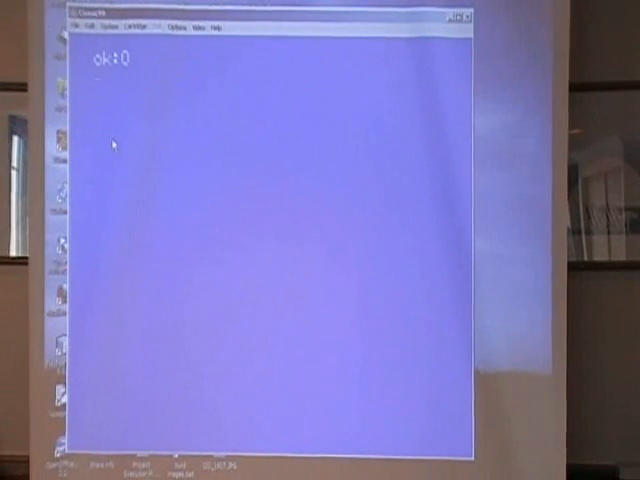
text(FLUSH ok:0)
text(9 LOAD)
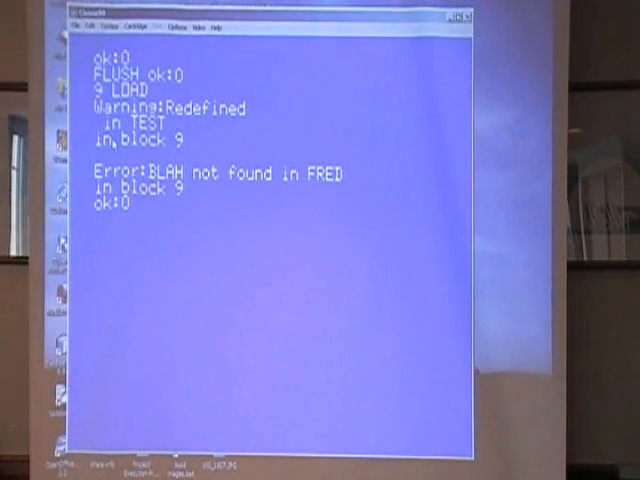
Reopen block 9 in the editor with WHERE FRED, showing TEST and : FRED BLAH ;
text(WHERE FR)
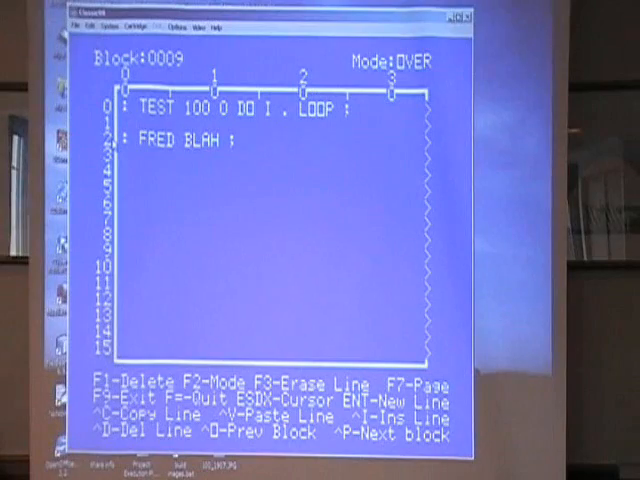
Insert stray JKJK characters into the TEST line in INSERT mode, then return to nudge mode
key(f2)
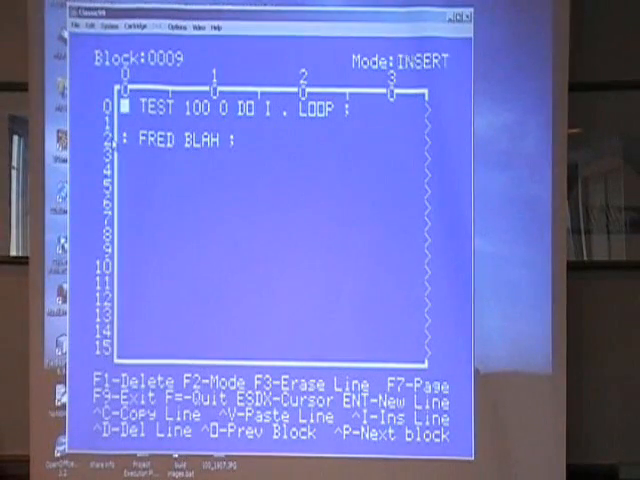
key(f2)
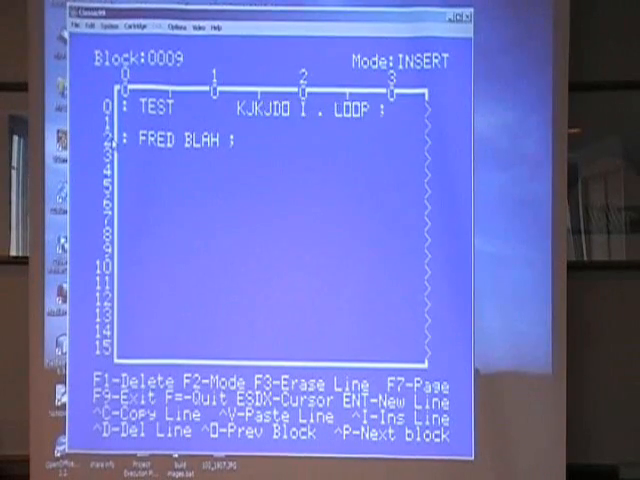
text(JKJK)
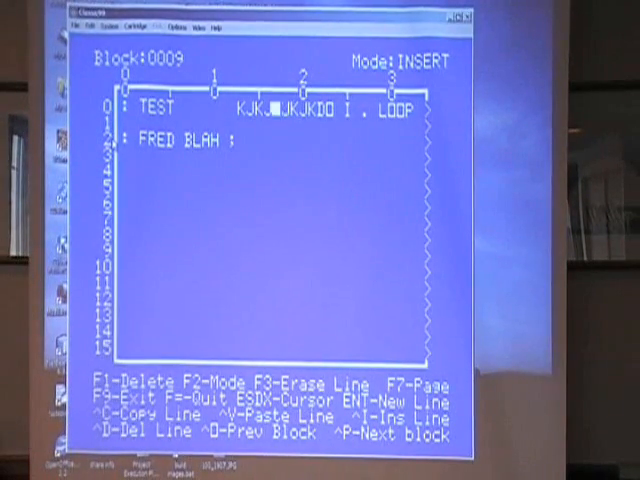
key(f2)
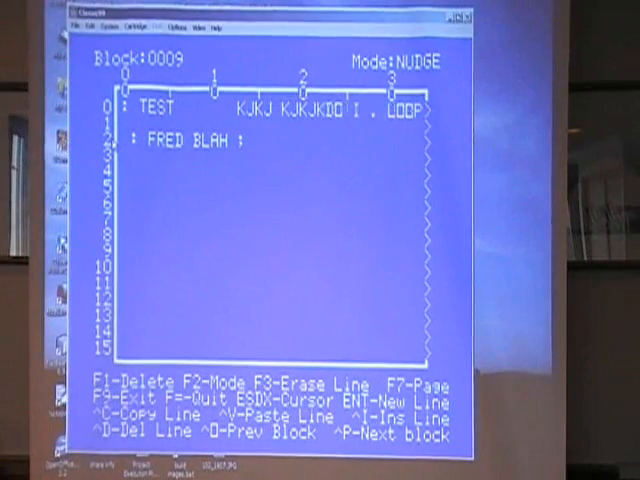